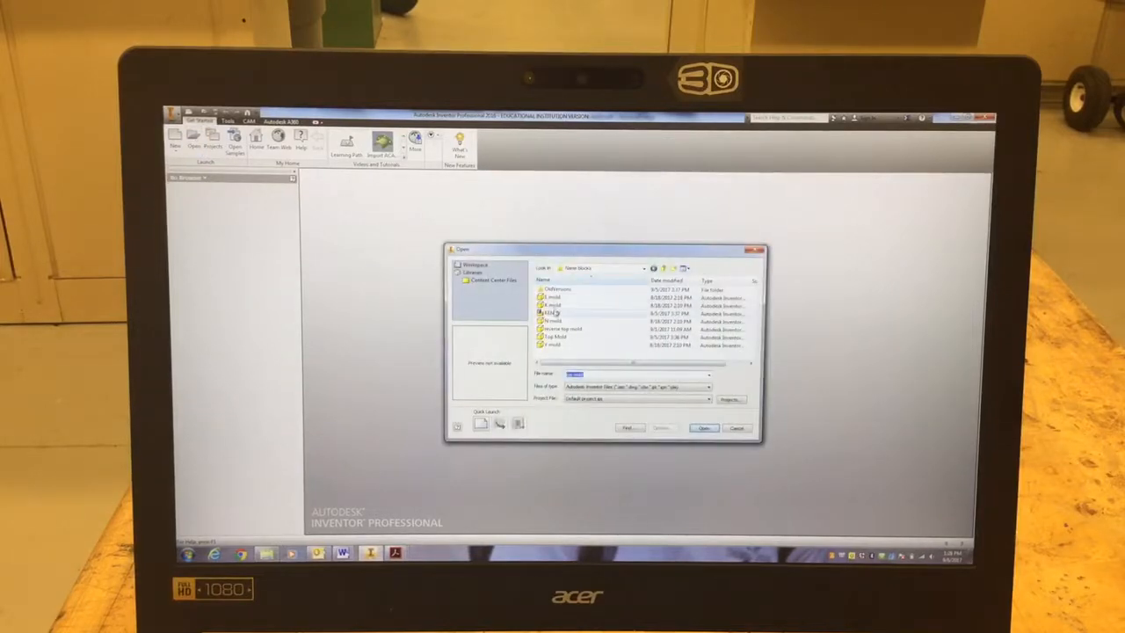
Step: Open the KENNY assembly file showing the raised letters on their base plate
{"action": "left_click", "coordinate": [703, 428]}
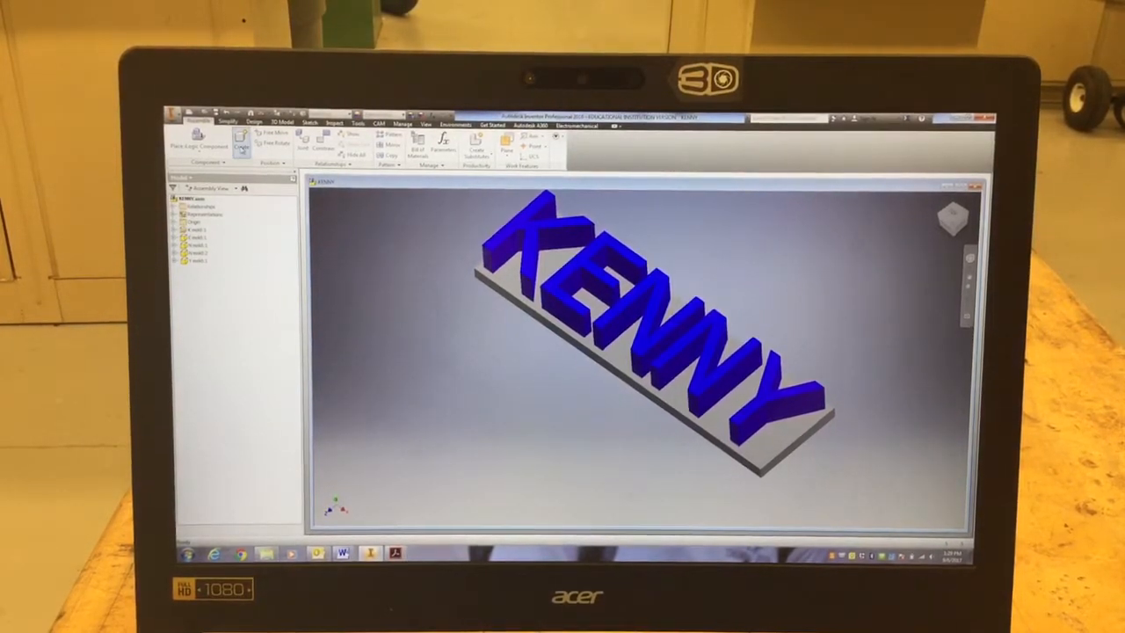
Step: Create a new in-place component named 'top-md' inside the KENNY assembly
{"action": "left_click", "coordinate": [241, 142]}
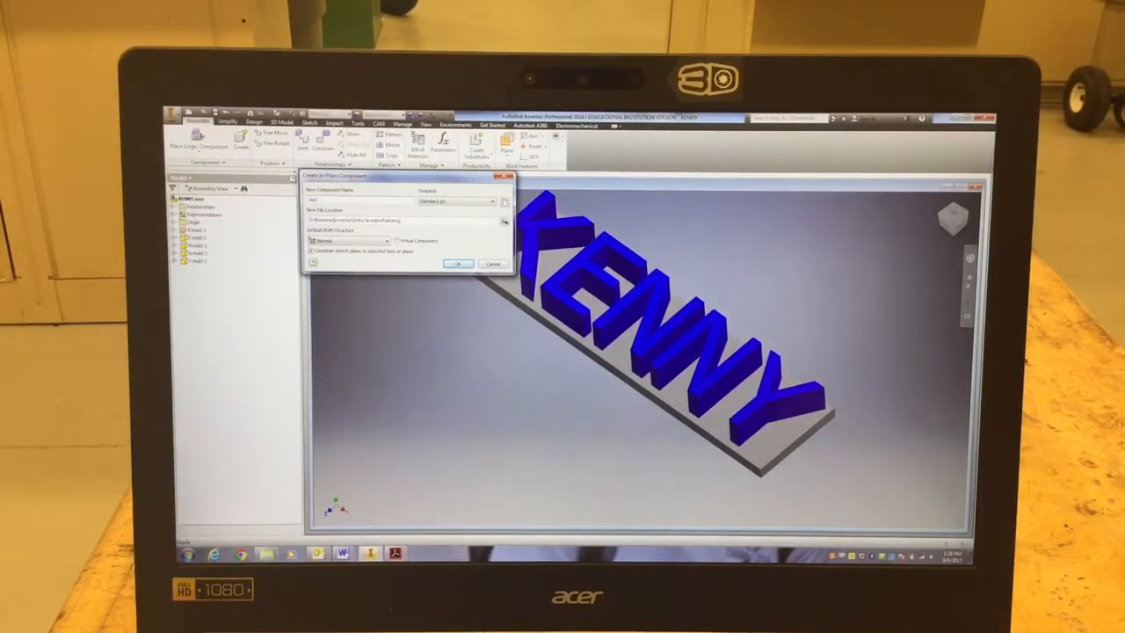
{"action": "type", "text": "top-md"}
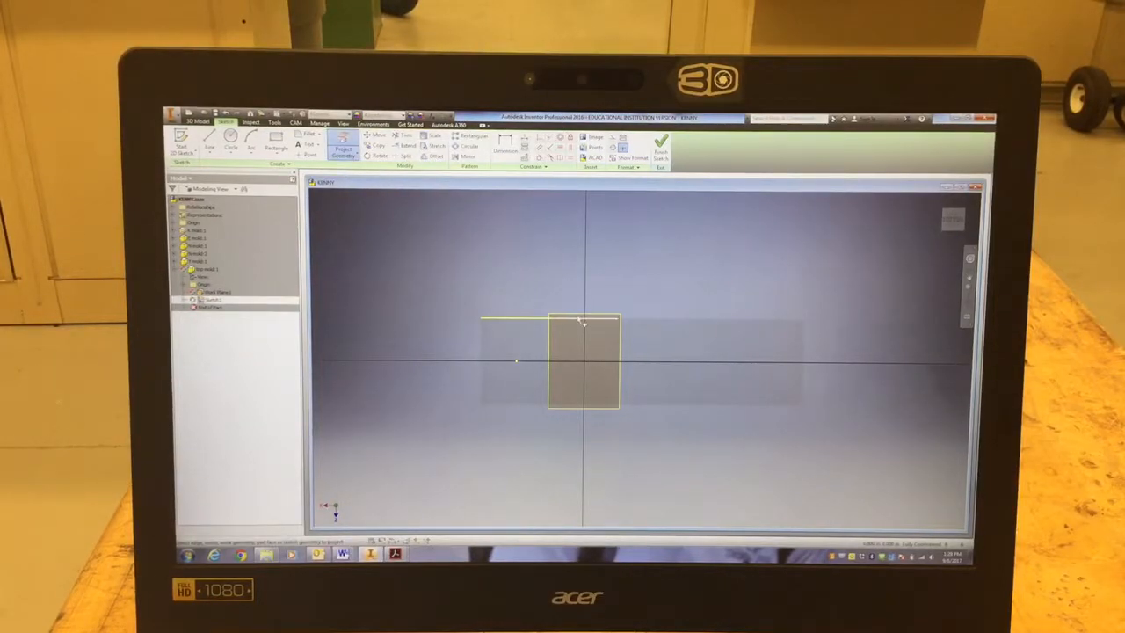
Step: Project the letter-block outlines into the new part's first sketch
{"action": "left_click_drag", "start_coordinate": [618, 318], "coordinate": [795, 403]}
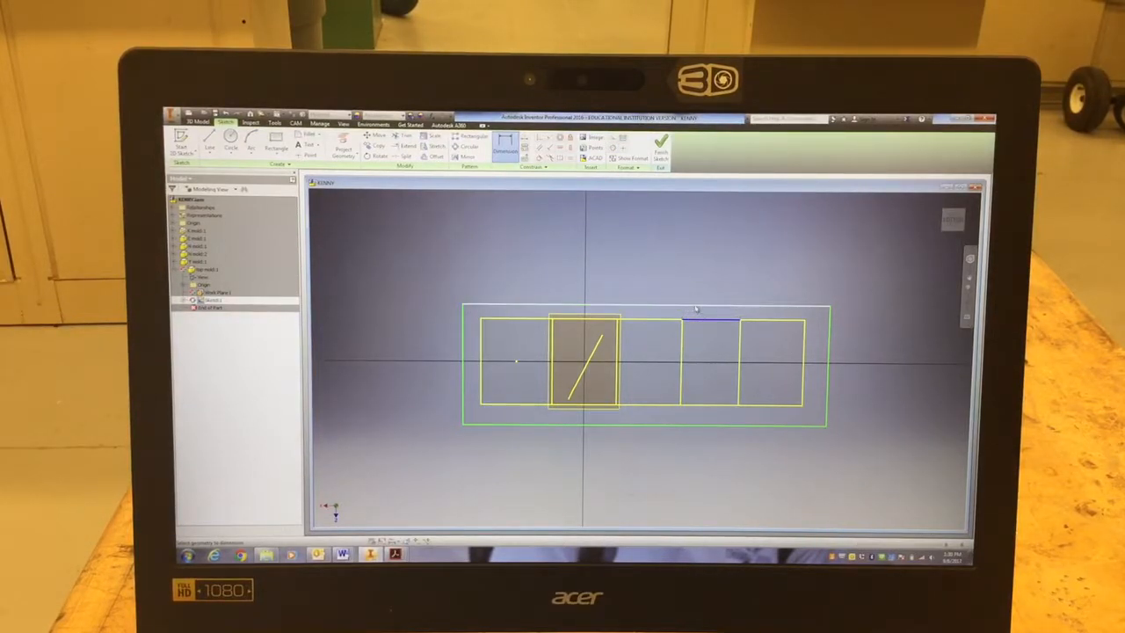
Step: Dimension the equal margins above, beside and around the letters to the enclosing rectangle
{"action": "left_click", "coordinate": [697, 309]}
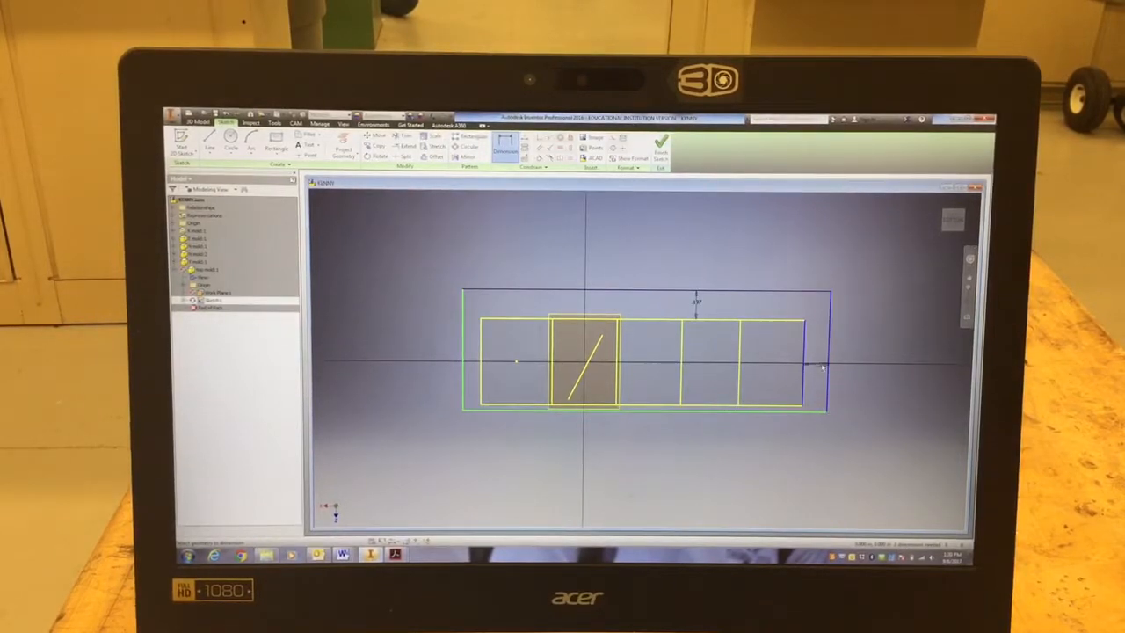
{"action": "left_click", "coordinate": [813, 365]}
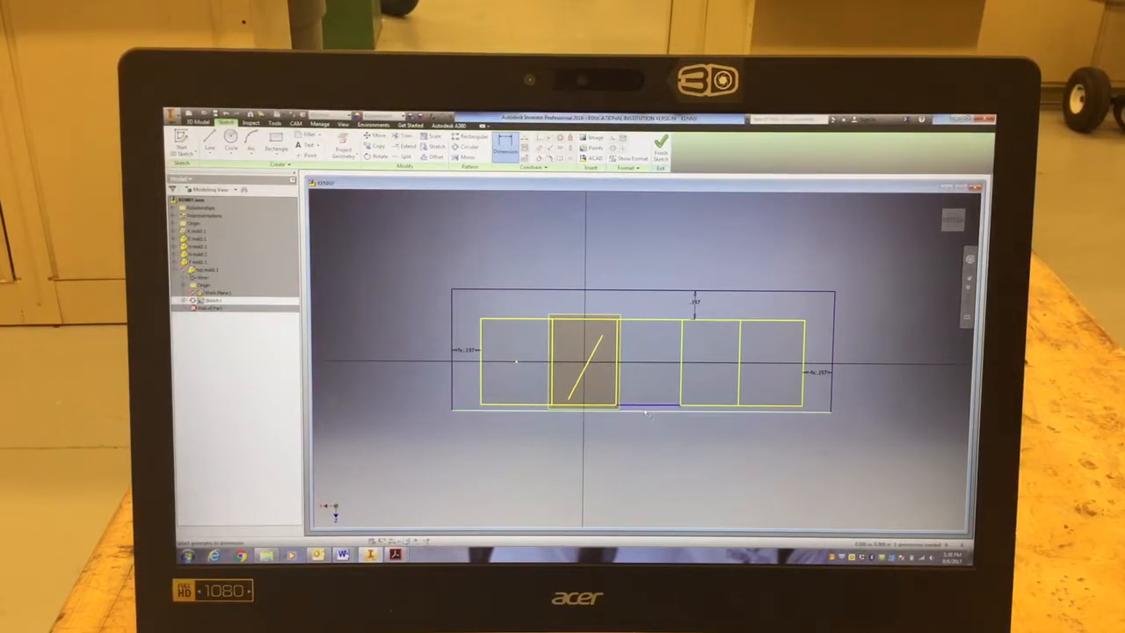
{"action": "left_click", "coordinate": [646, 406]}
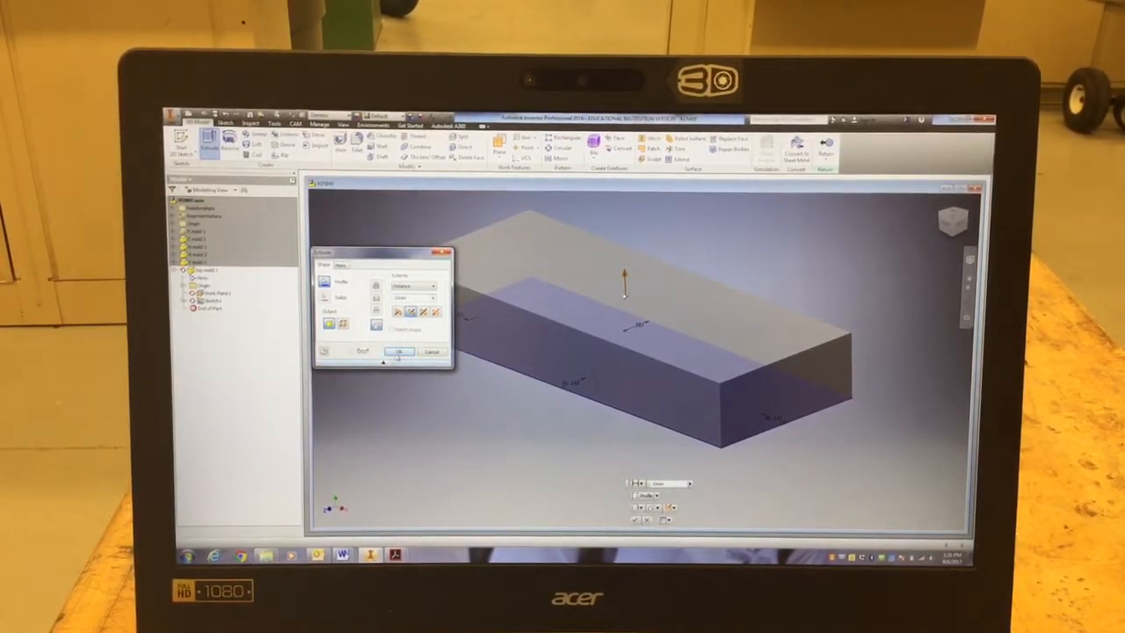
Step: Extrude the outer rectangular profile 10 mm into a solid mold block
{"action": "left_click", "coordinate": [400, 350]}
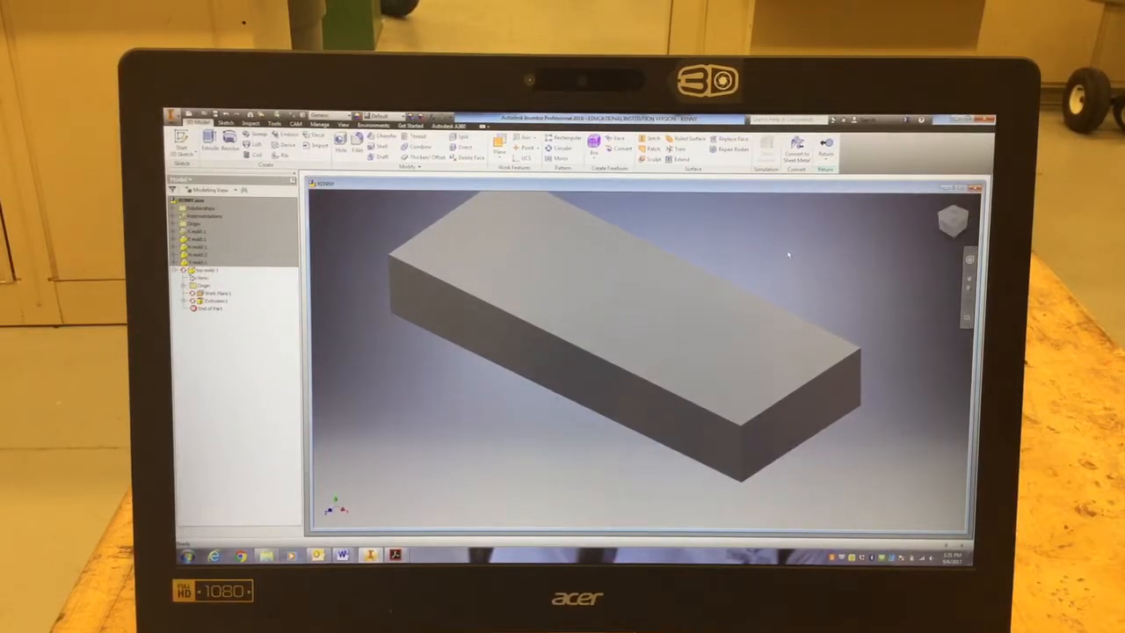
Step: Finish editing the part, return to the assembly and save it with the new mold block
{"action": "right_click", "coordinate": [787, 255]}
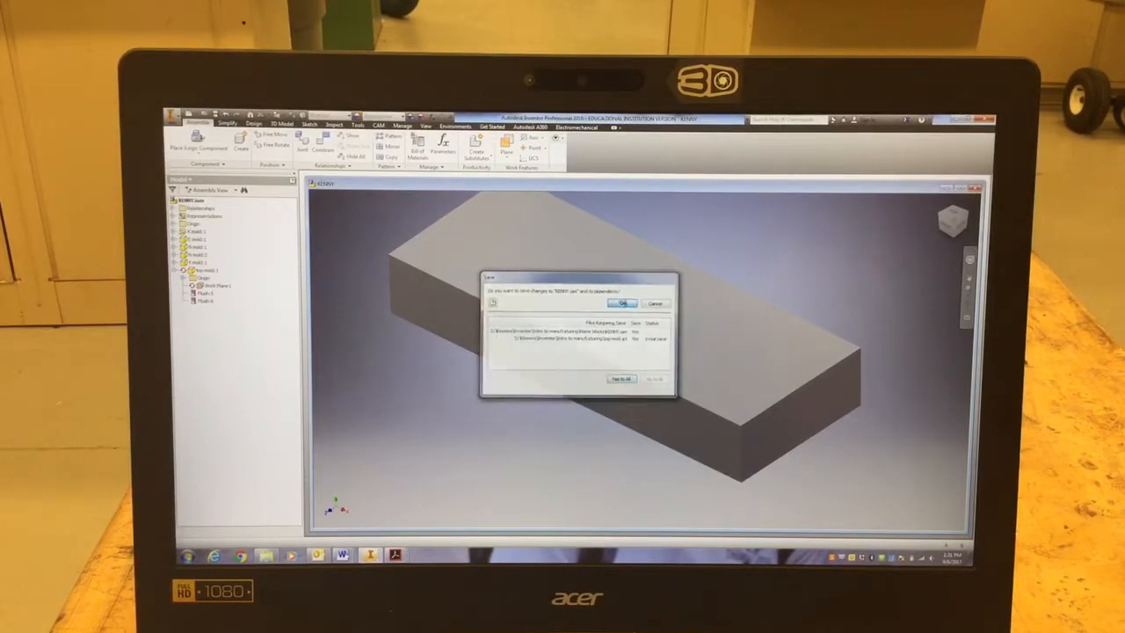
{"action": "left_click", "coordinate": [621, 303]}
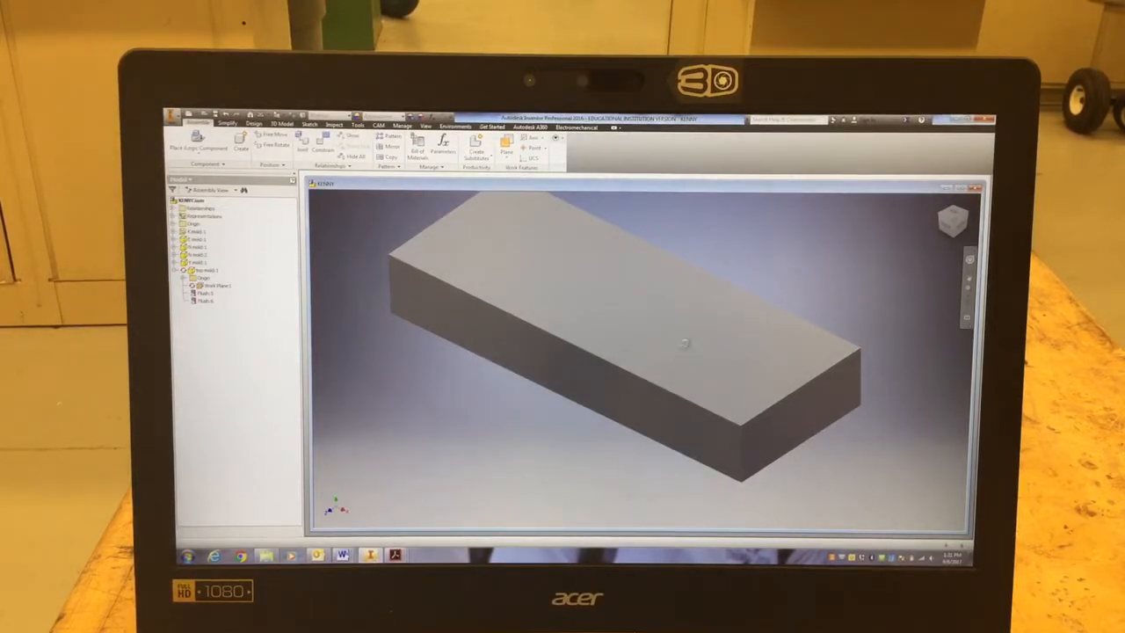